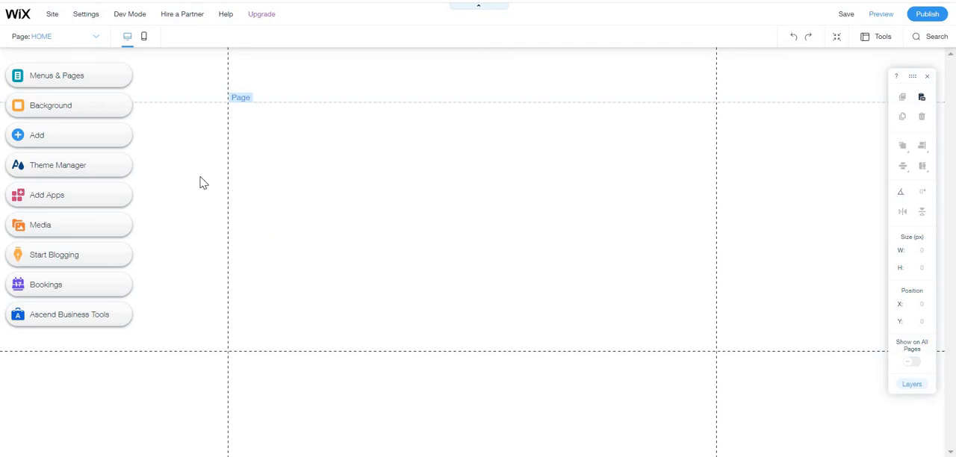
pyautogui.moveTo(180, 176)
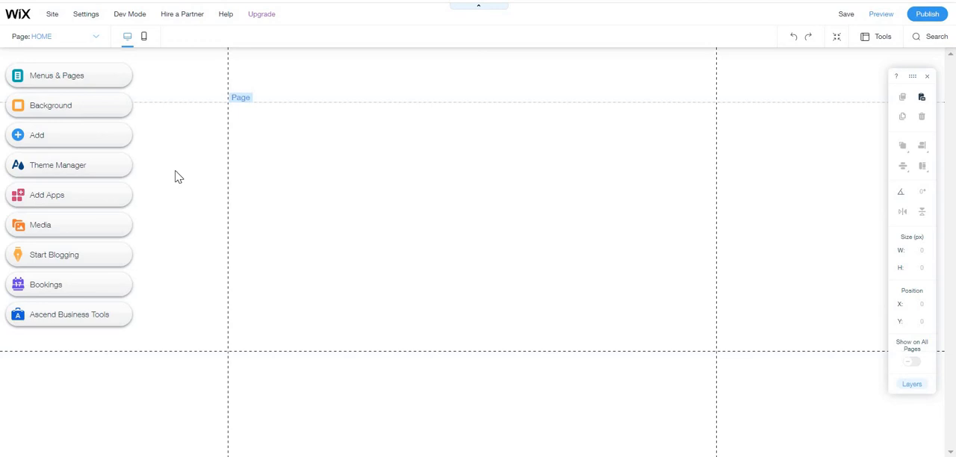
pyautogui.moveTo(187, 197)
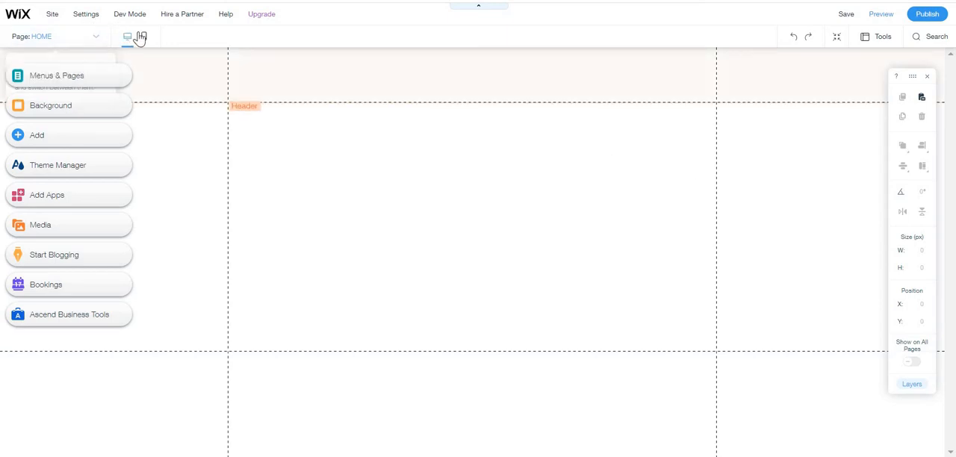
# Turn on Velo Dev Mode from the Dev Mode menu and let the editor reload
pyautogui.click(128, 14)
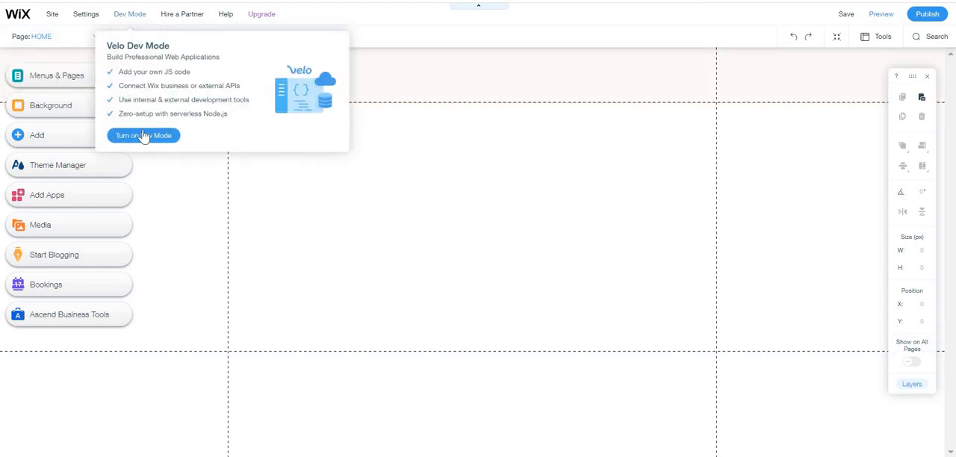
pyautogui.click(144, 135)
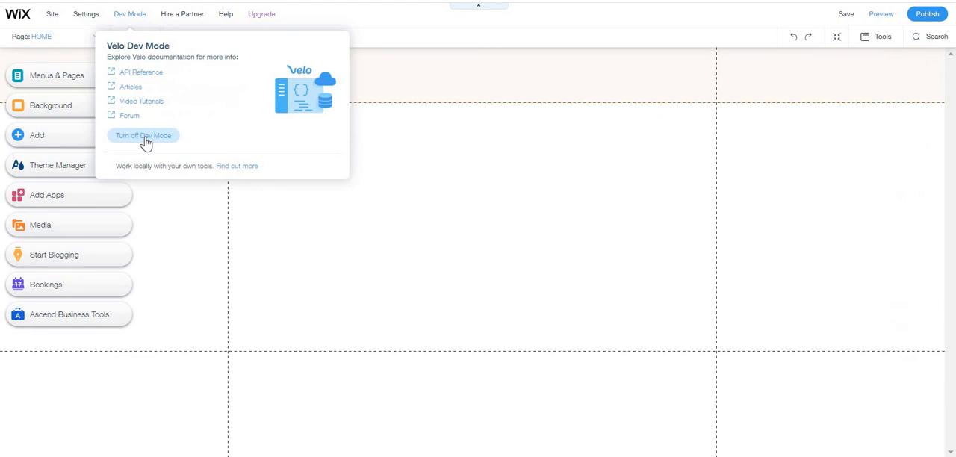
pyautogui.moveTo(663, 313)
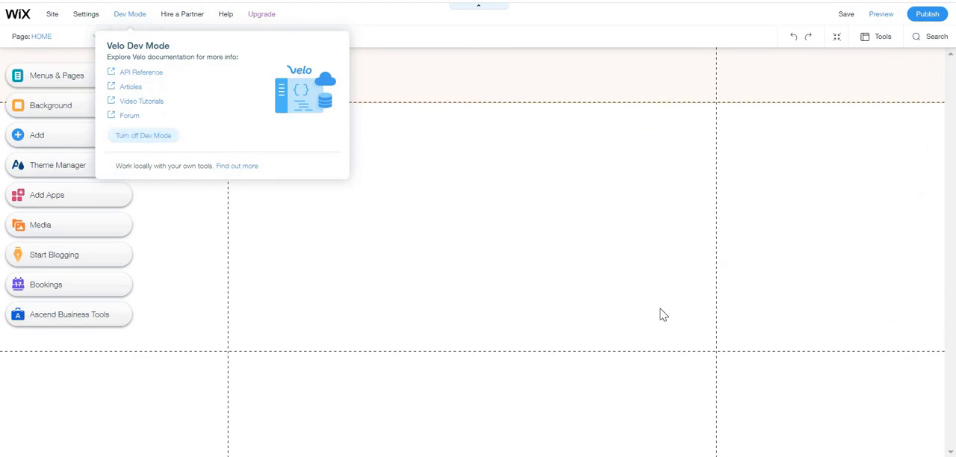
pyautogui.click(144, 135)
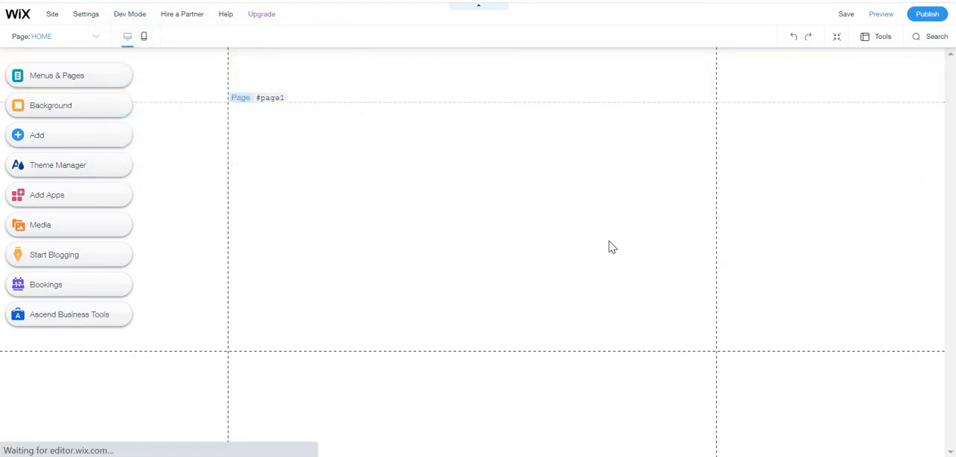
pyautogui.click(129, 13)
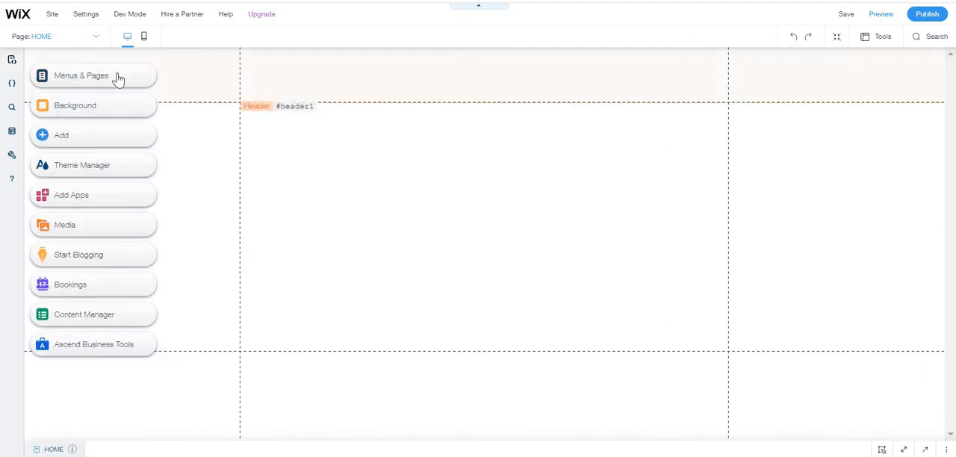
# Show the Dynamic Pages section in the Menus & Pages panel
pyautogui.click(81, 75)
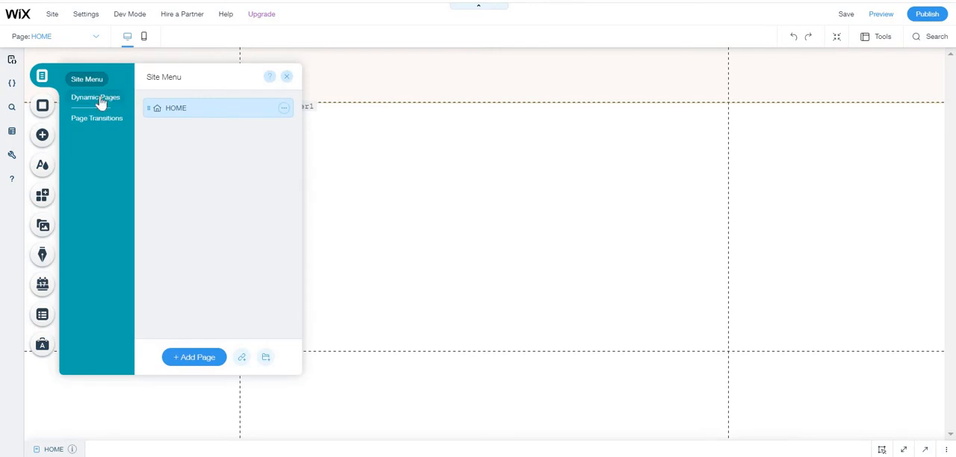
pyautogui.click(96, 97)
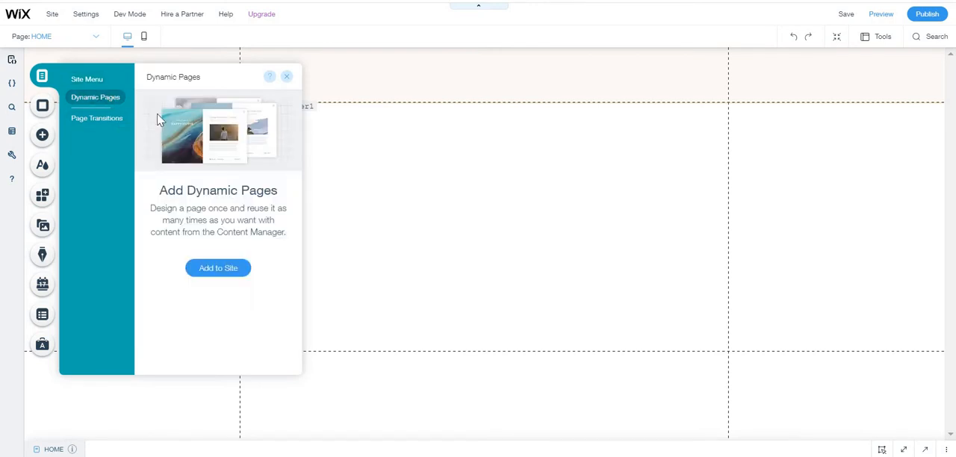
pyautogui.moveTo(194, 208)
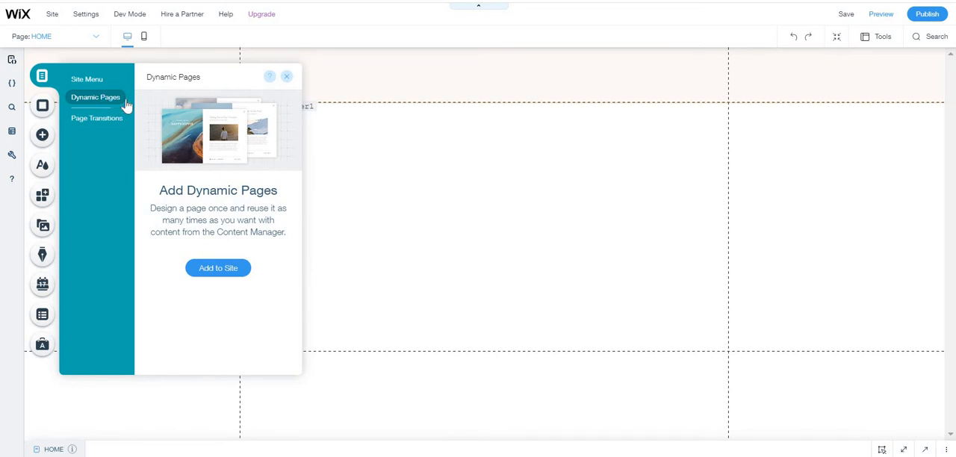
pyautogui.click(128, 14)
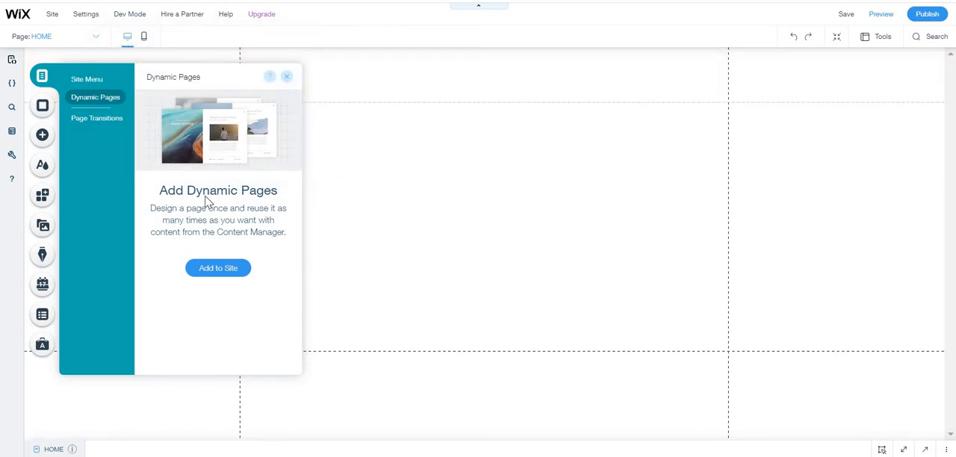
pyautogui.moveTo(168, 194)
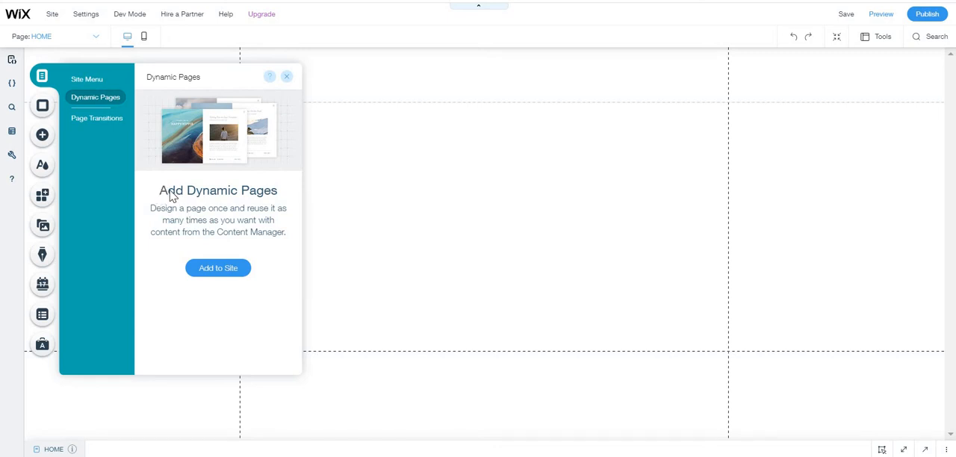
pyautogui.moveTo(122, 75)
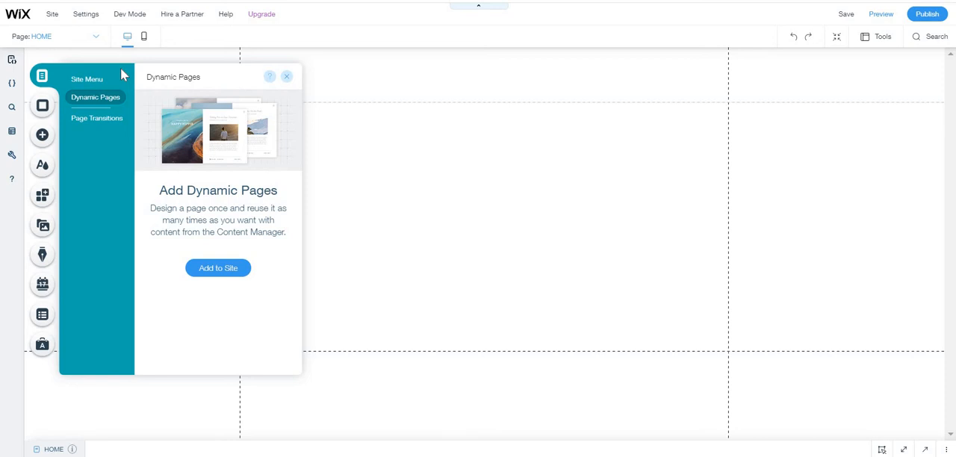
pyautogui.moveTo(160, 191)
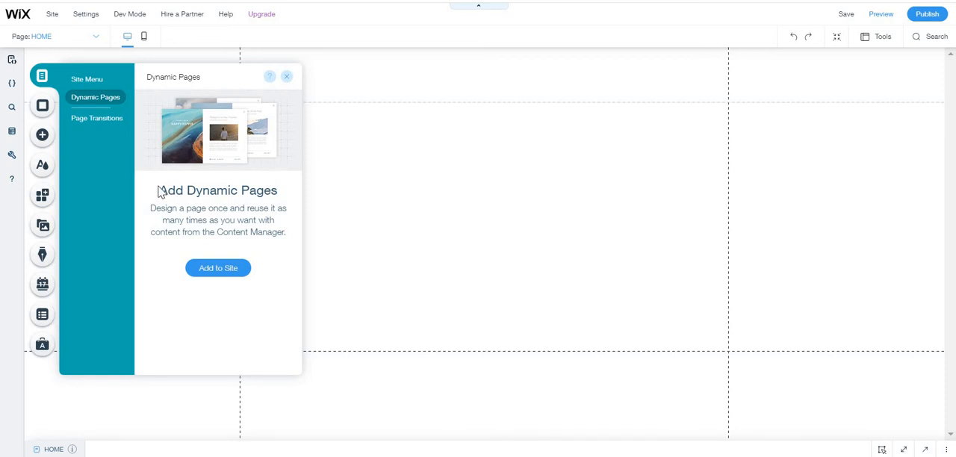
pyautogui.moveTo(182, 179)
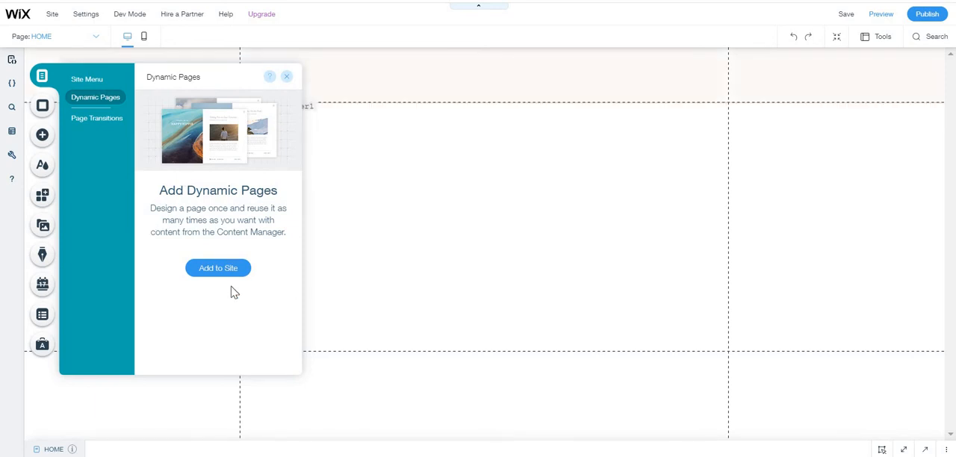
# Bring up the Add Dynamic Pages template gallery scrolled down to the Recipes template
pyautogui.click(218, 268)
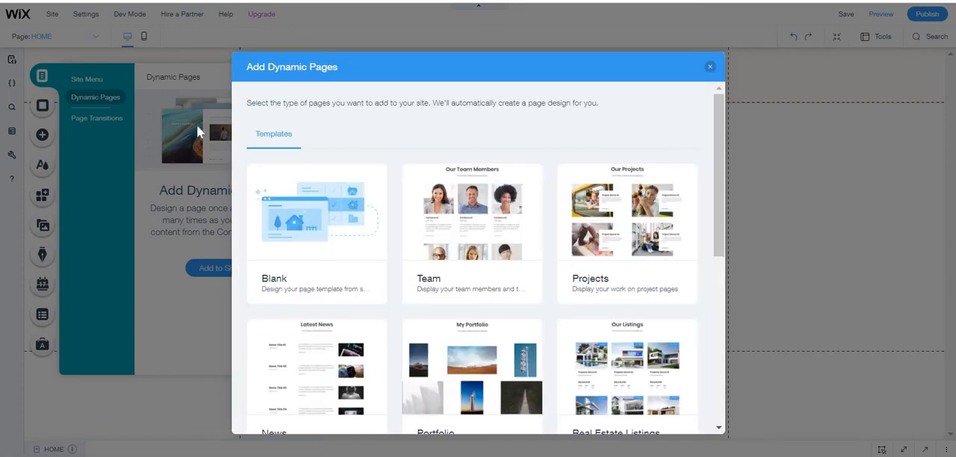
pyautogui.moveTo(248, 68)
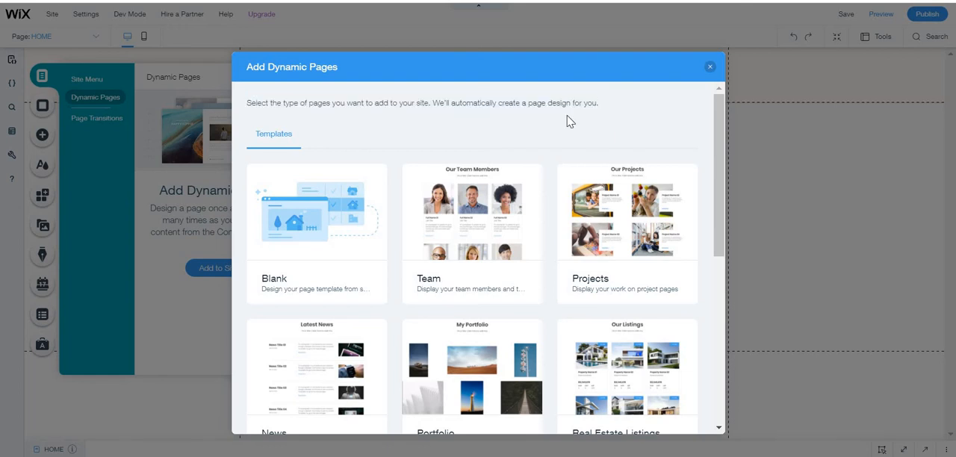
pyautogui.moveTo(481, 147)
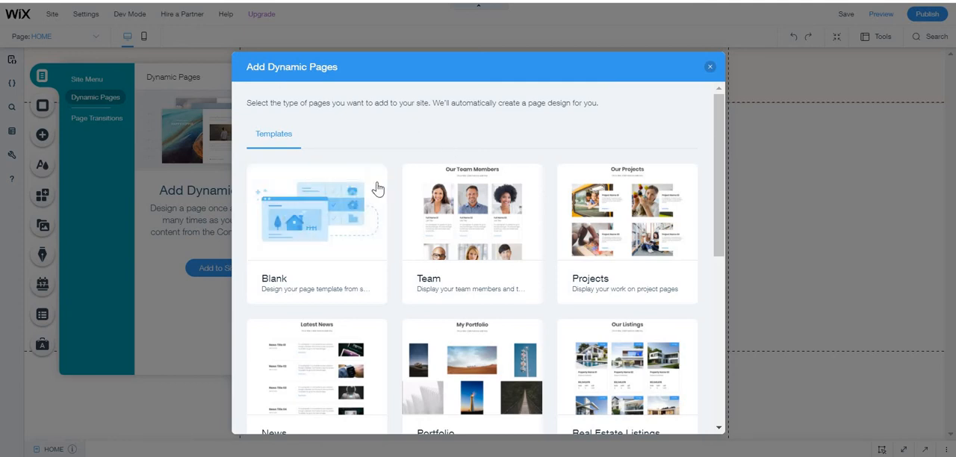
pyautogui.scroll(-3)
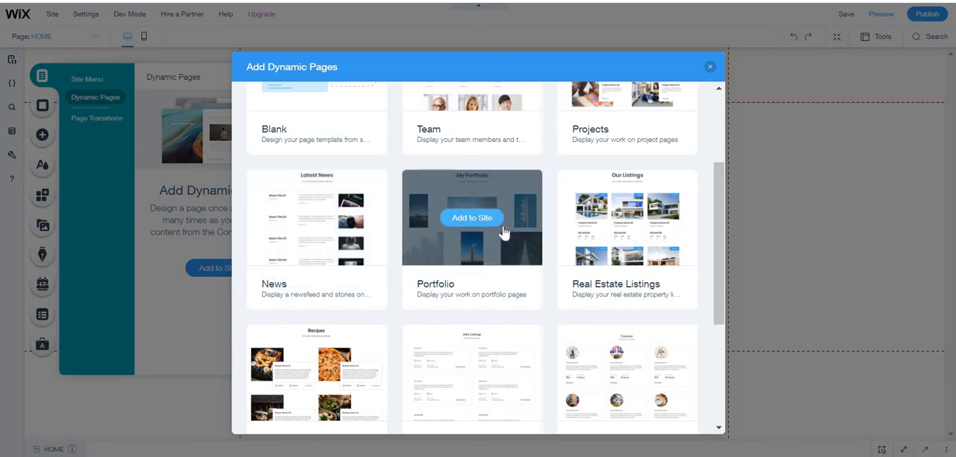
pyautogui.moveTo(660, 233)
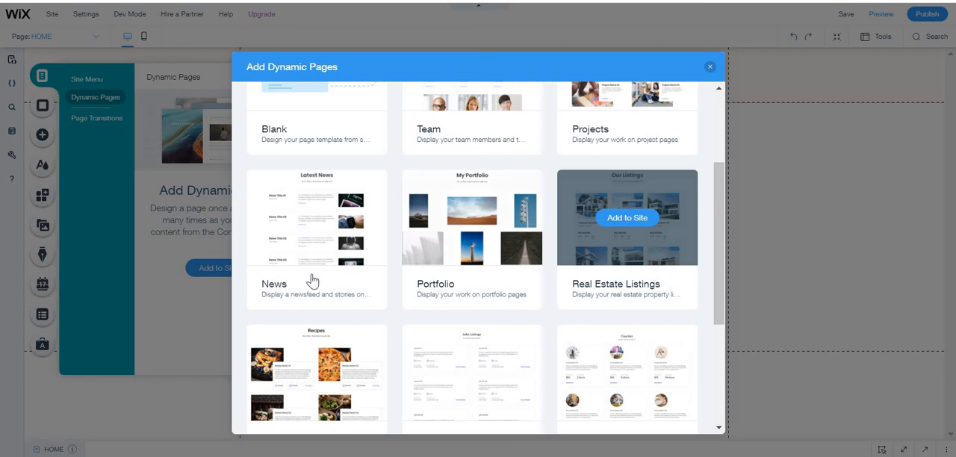
pyautogui.scroll(-3)
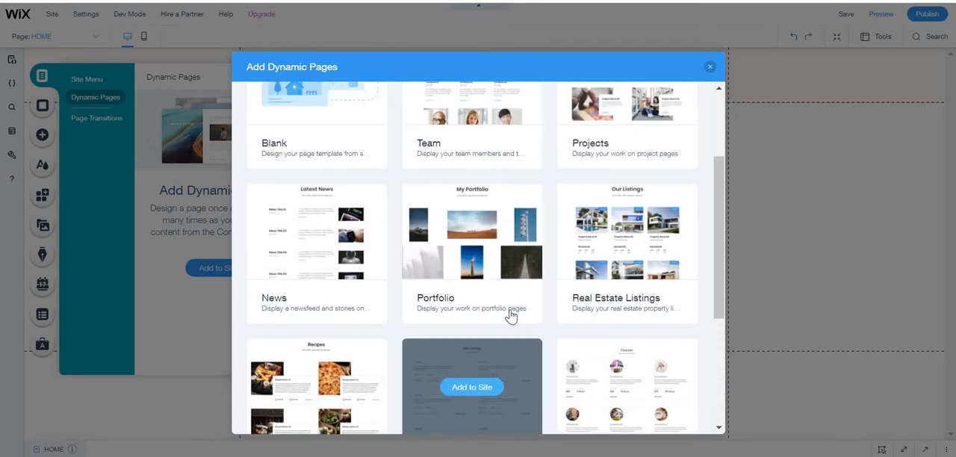
pyautogui.scroll(-3)
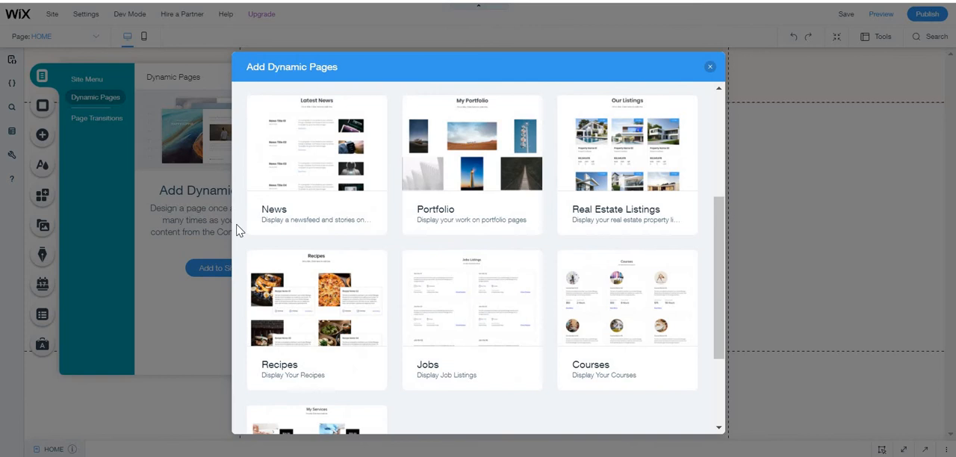
pyautogui.moveTo(316, 298)
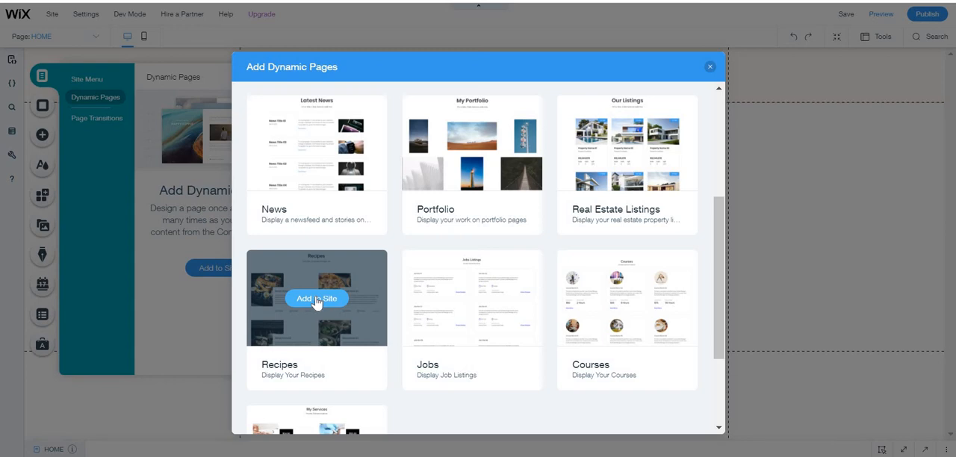
# Add the Recipes dynamic page template to the site, creating its pages and collection
pyautogui.click(317, 299)
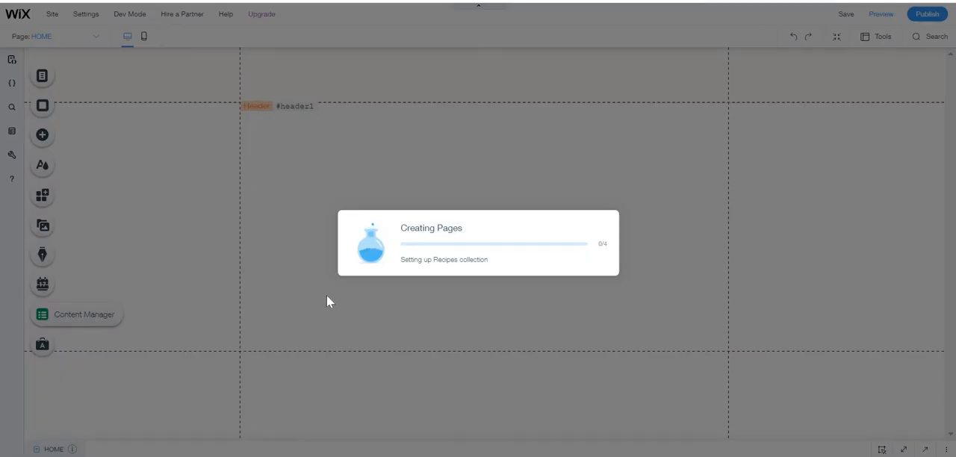
pyautogui.moveTo(344, 302)
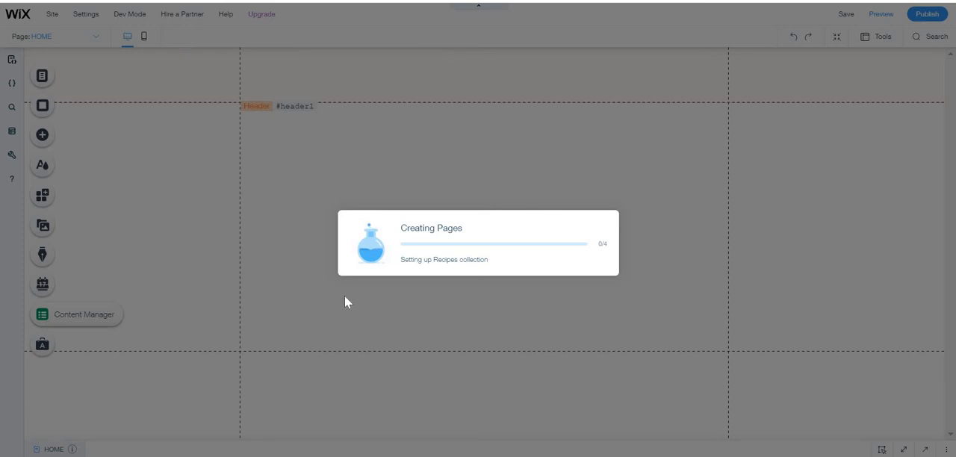
pyautogui.moveTo(373, 305)
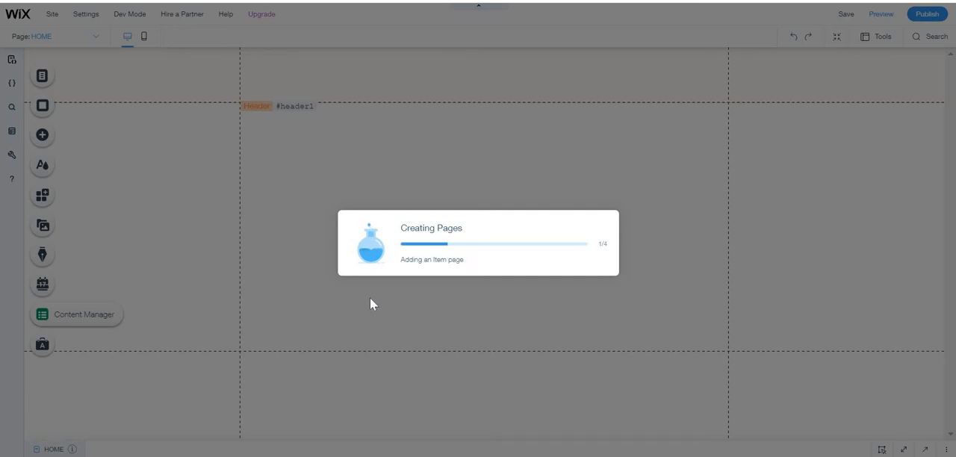
pyautogui.moveTo(408, 280)
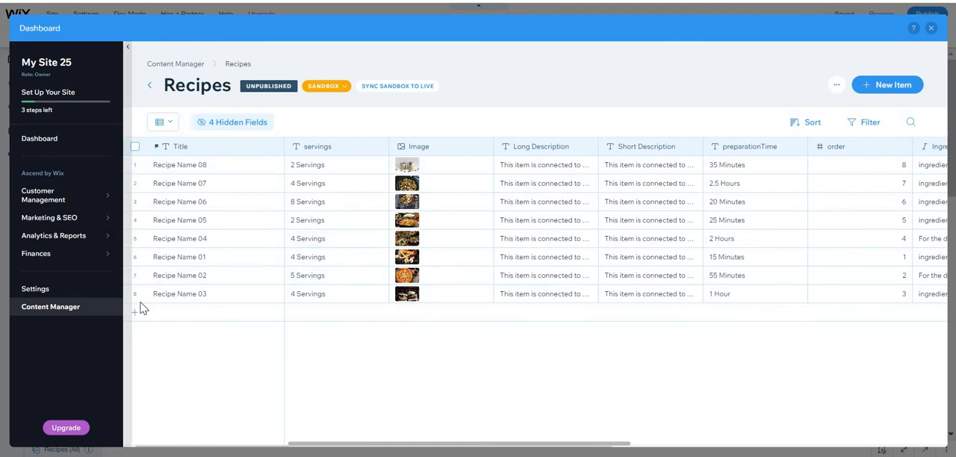
# Add a new Recipes collection item titled 'Exameeefef'
pyautogui.click(135, 311)
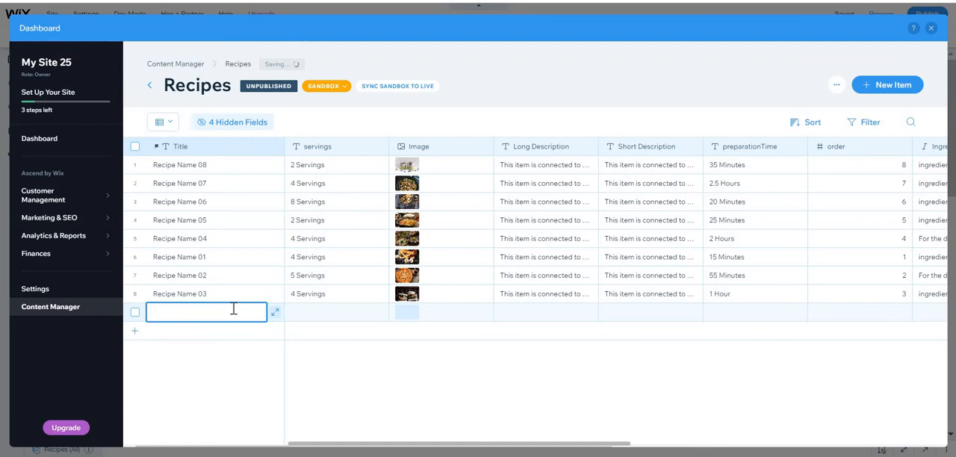
pyautogui.write('Exameeefef')
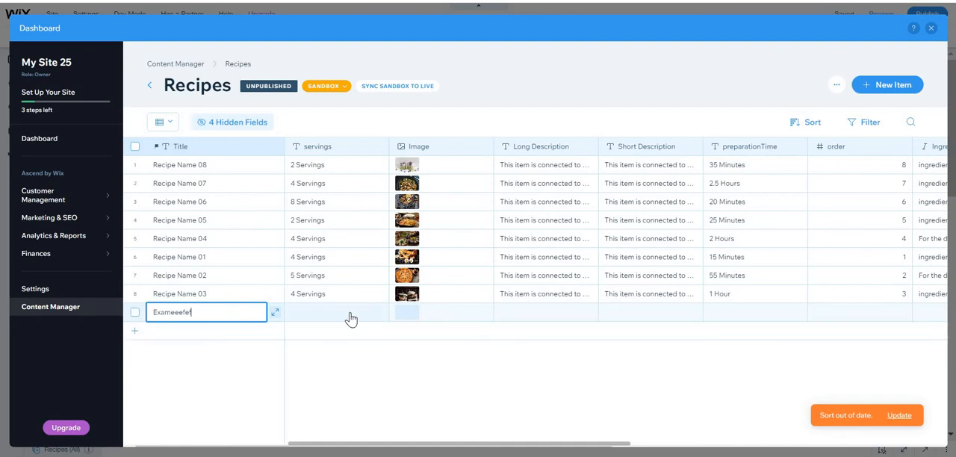
pyautogui.click(351, 312)
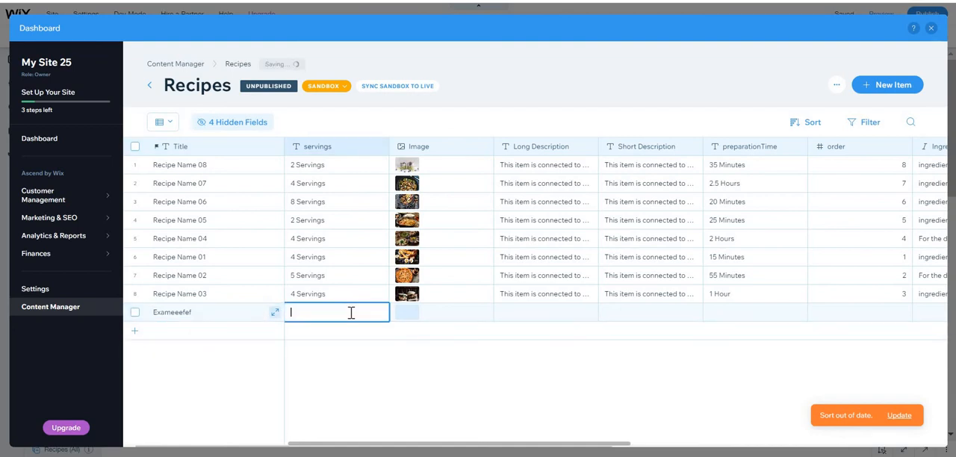
pyautogui.moveTo(451, 314)
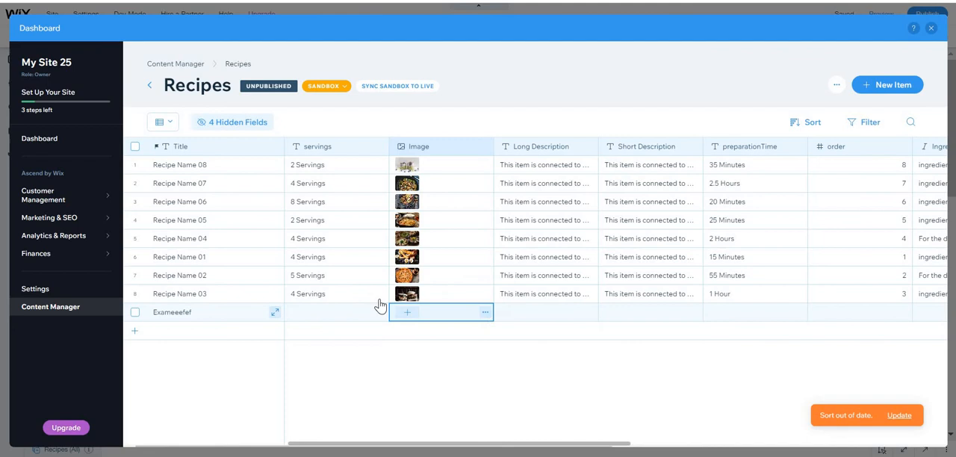
pyautogui.moveTo(406, 312)
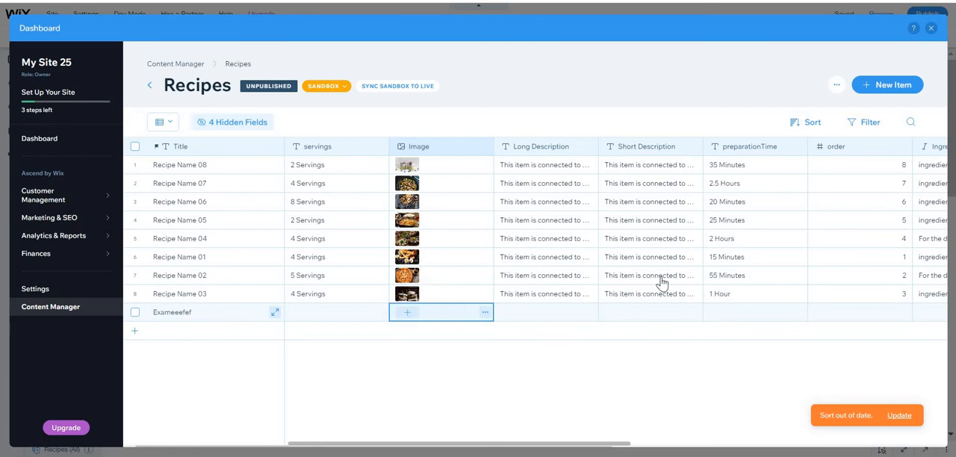
# Step through the new item's Image, descriptions, ingredients, steps and How to make cells, leaving them empty
pyautogui.click(545, 312)
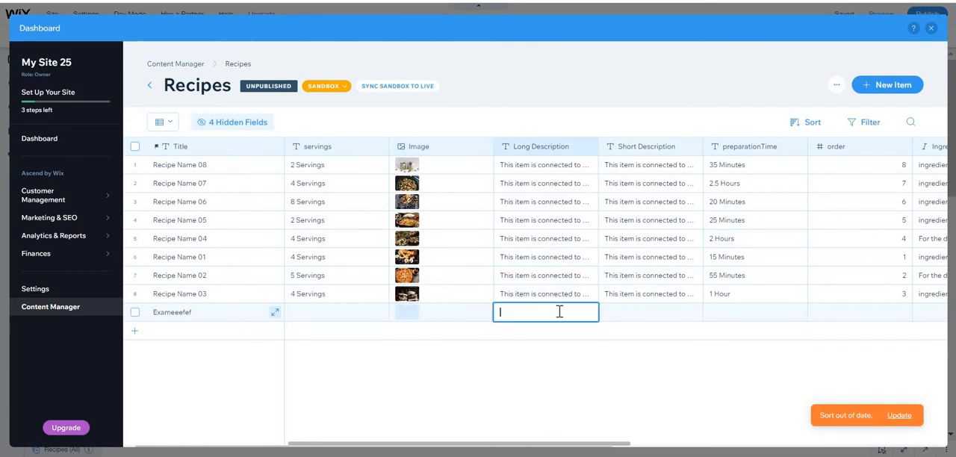
pyautogui.click(650, 312)
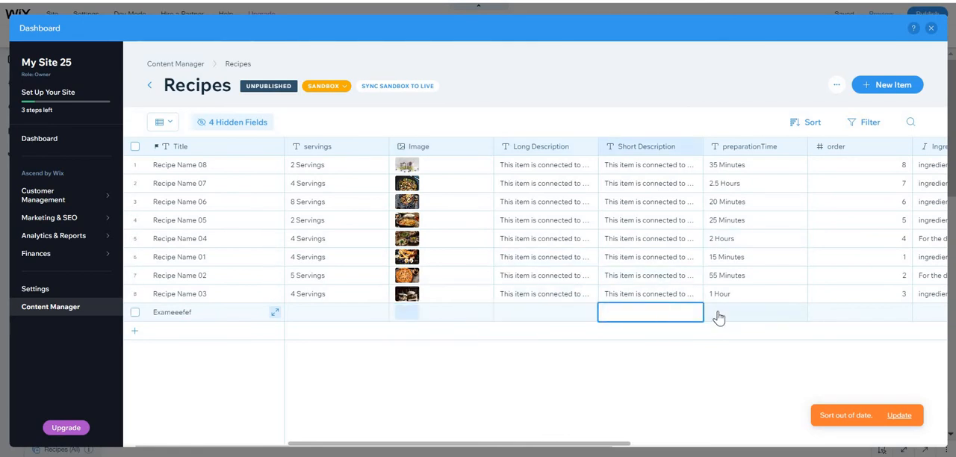
pyautogui.click(755, 312)
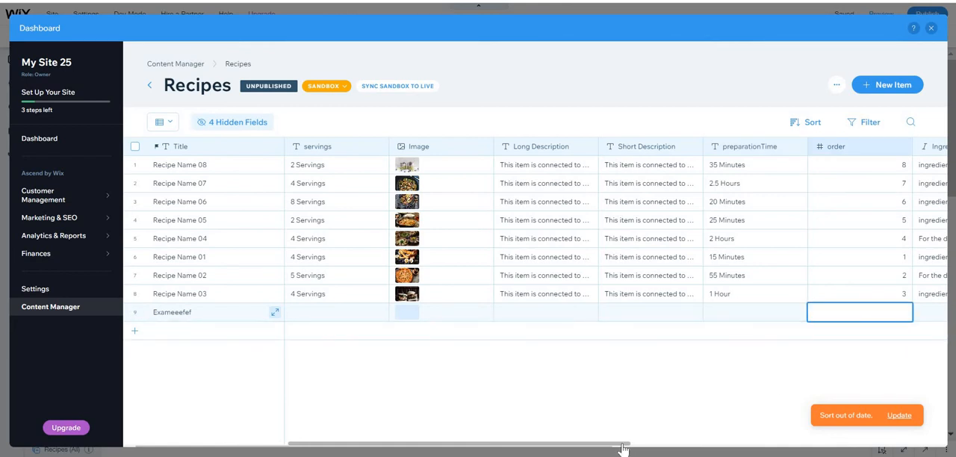
pyautogui.hscroll(3)
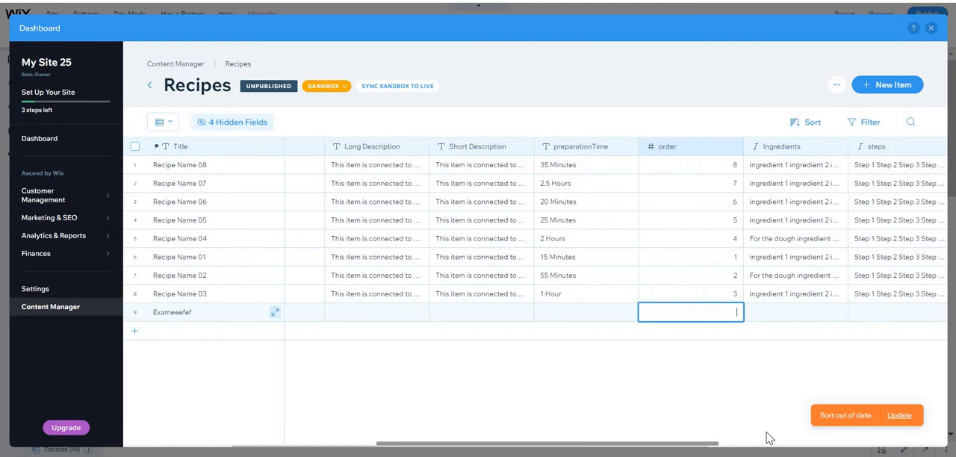
pyautogui.hscroll(3)
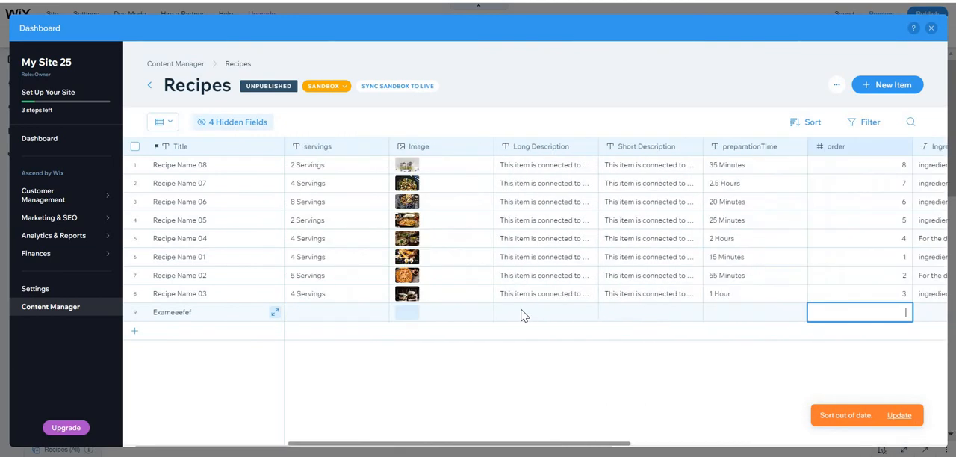
pyautogui.hscroll(3)
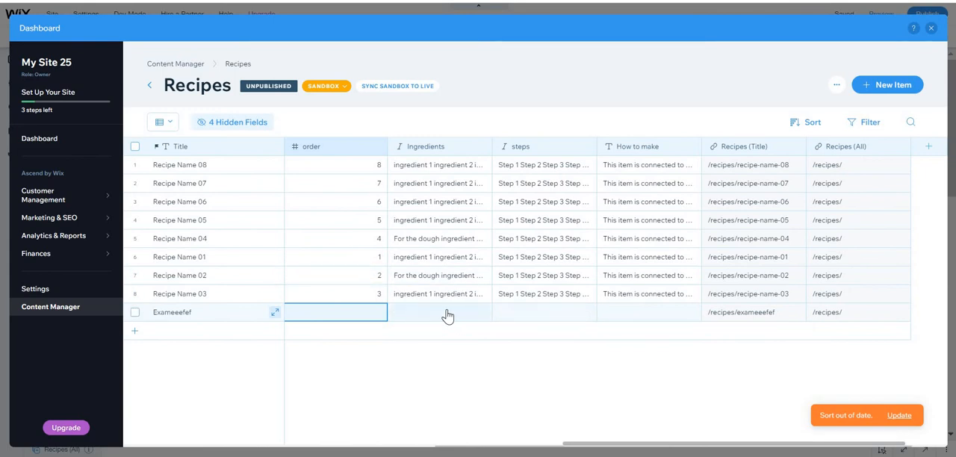
pyautogui.click(439, 313)
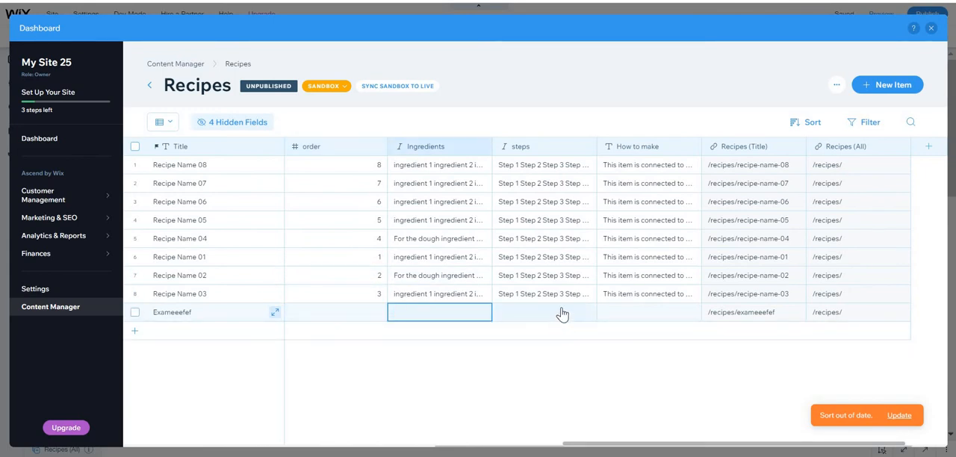
pyautogui.click(544, 311)
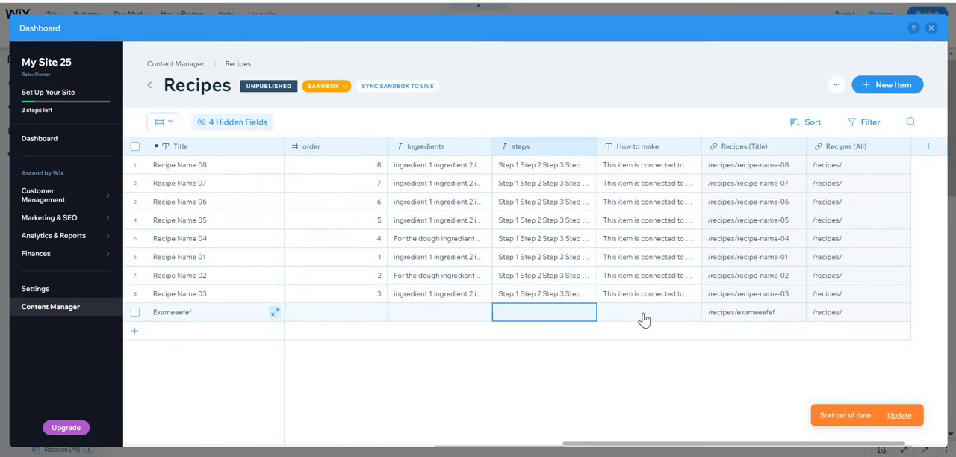
pyautogui.click(648, 312)
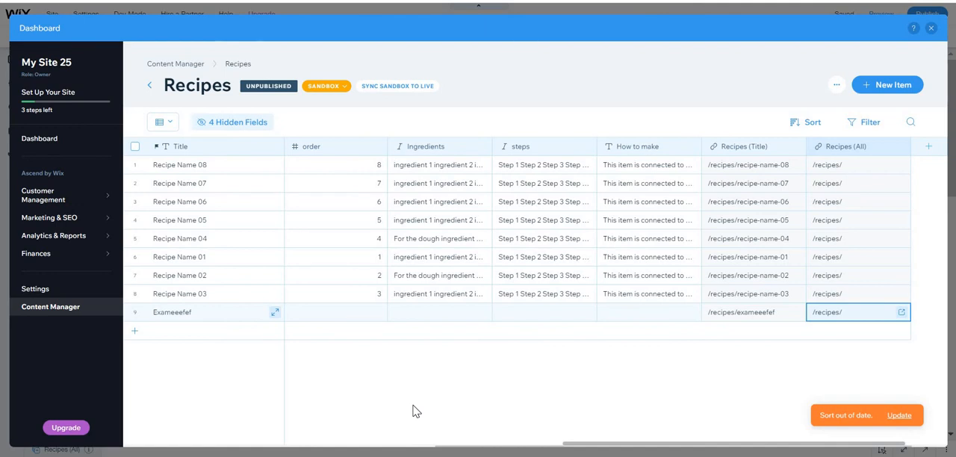
pyautogui.moveTo(612, 391)
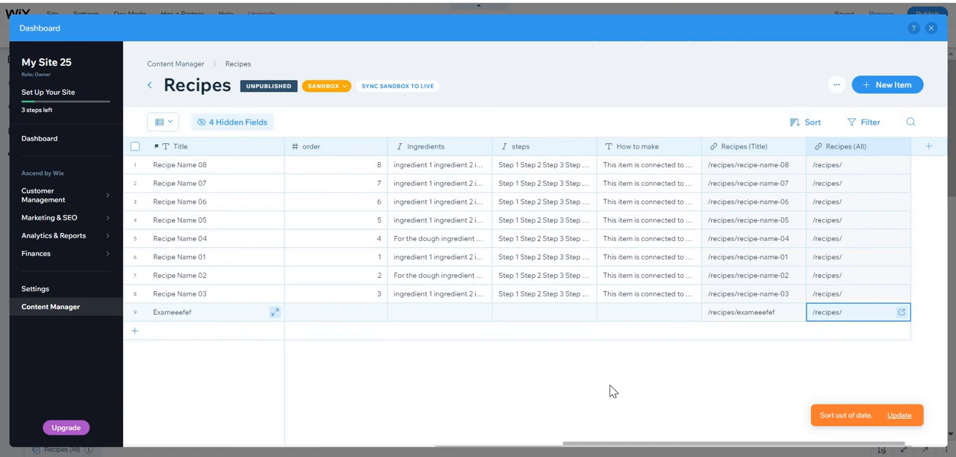
pyautogui.moveTo(687, 388)
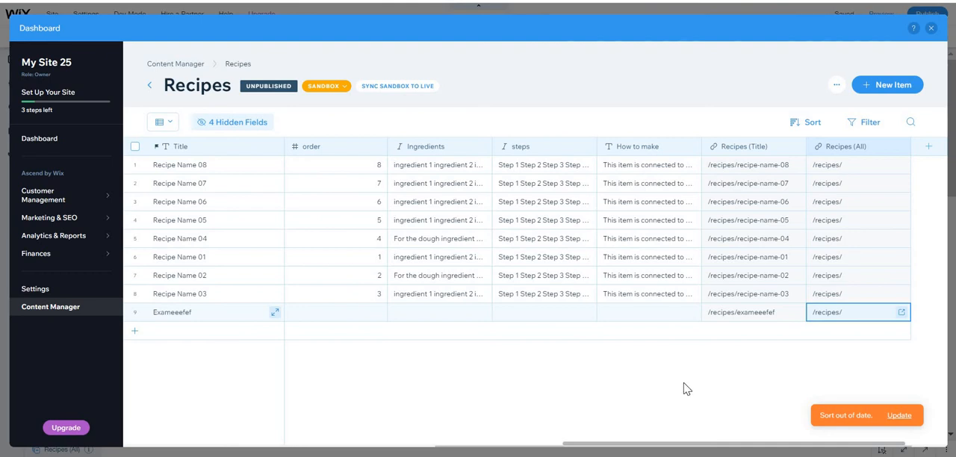
pyautogui.moveTo(675, 395)
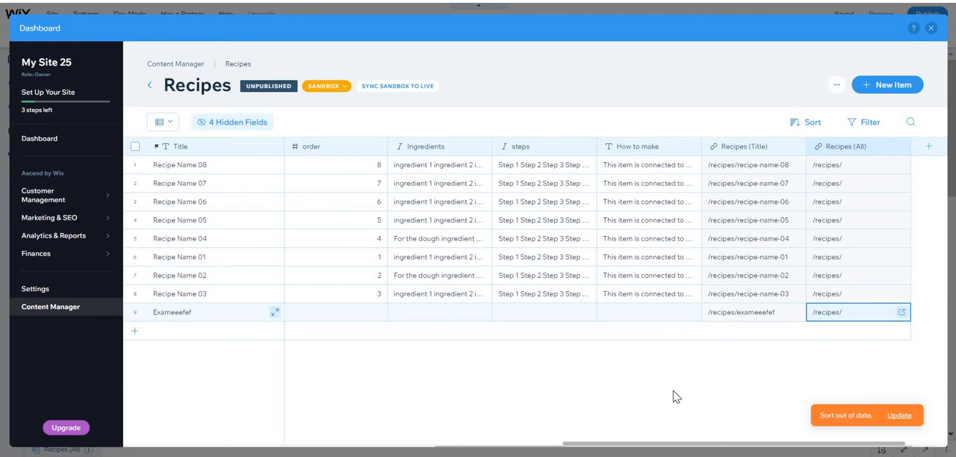
pyautogui.moveTo(830, 105)
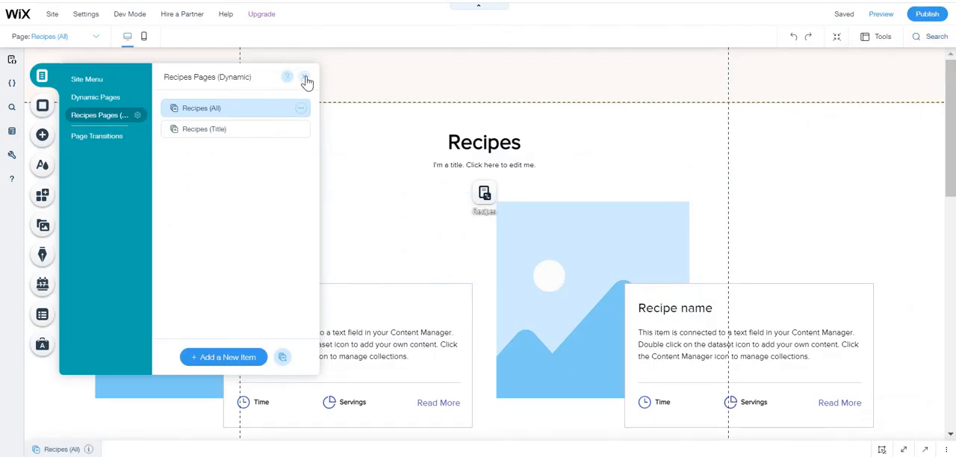
# Close the pages list and briefly view the recipe card's Hover Interactions on the Recipes (All) page
pyautogui.click(306, 77)
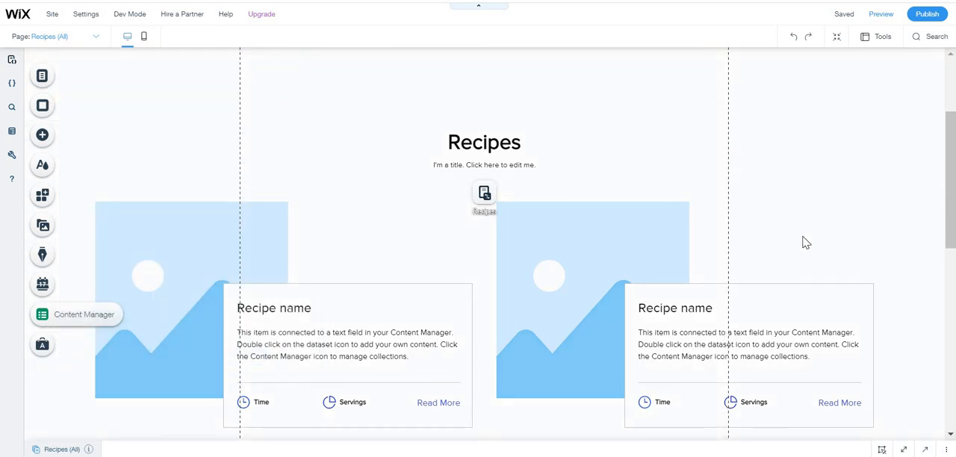
pyautogui.scroll(-3)
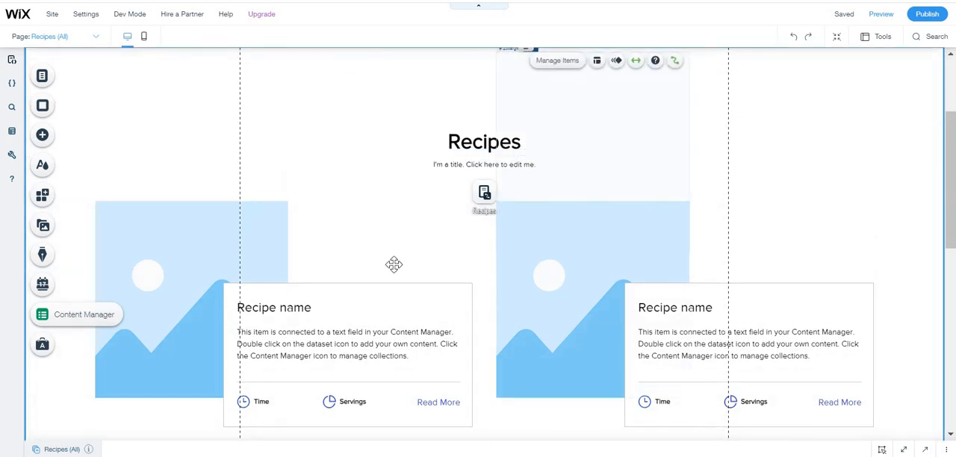
pyautogui.scroll(-3)
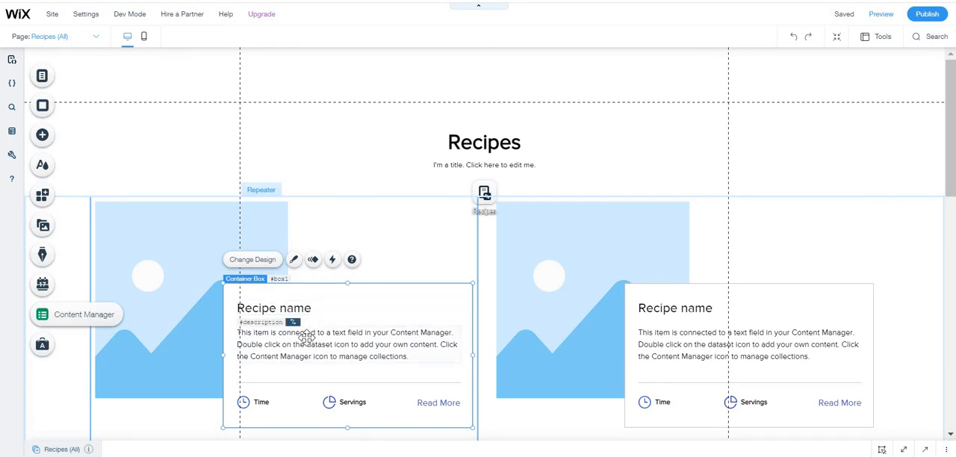
pyautogui.moveTo(331, 259)
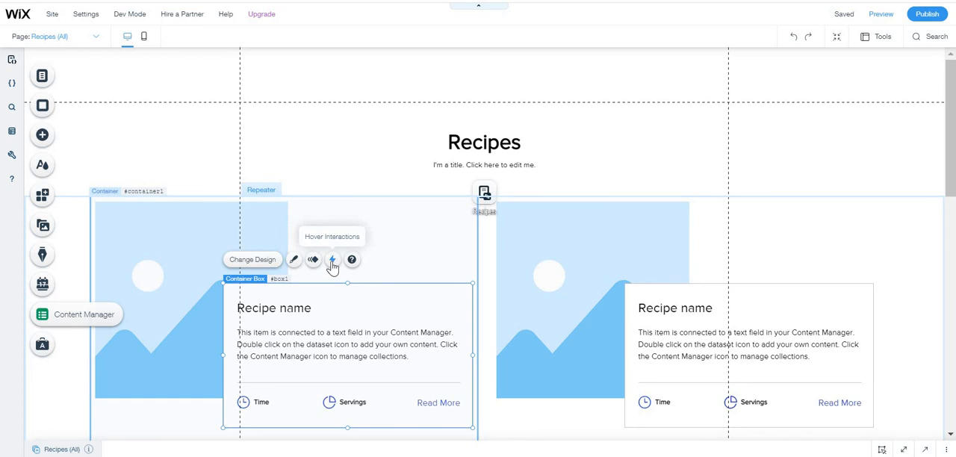
pyautogui.click(332, 259)
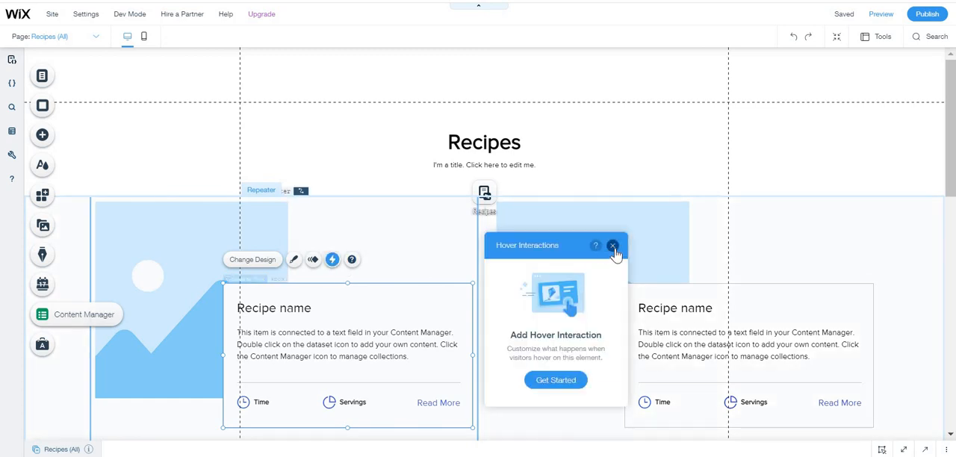
pyautogui.click(612, 245)
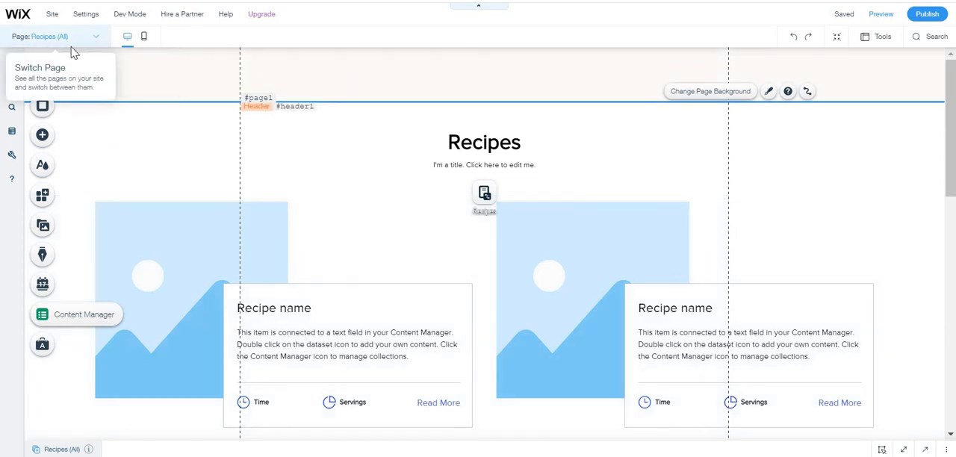
pyautogui.moveTo(101, 38)
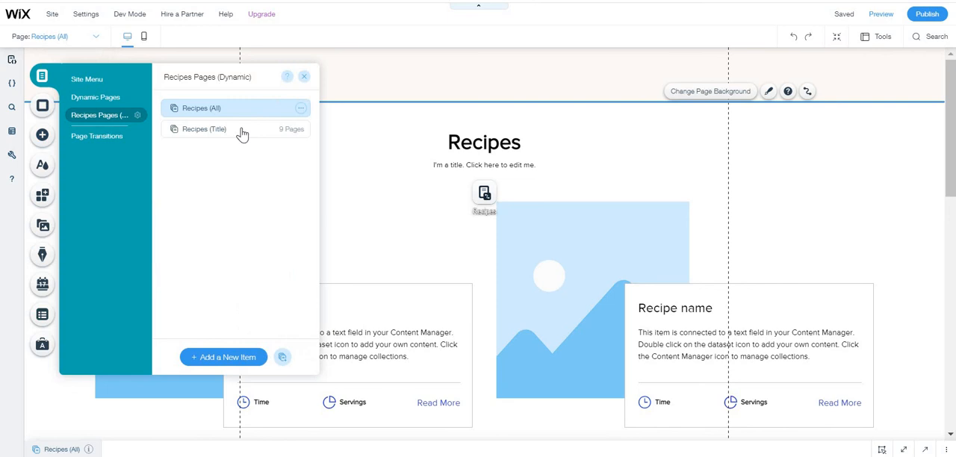
# Switch to the Recipes (Title) dynamic page, which previews the Exameeefef item
pyautogui.click(203, 128)
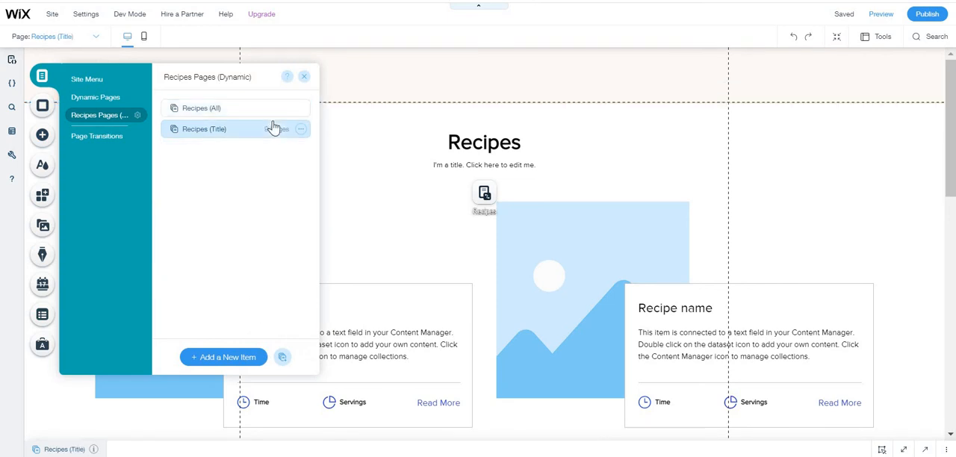
pyautogui.click(203, 129)
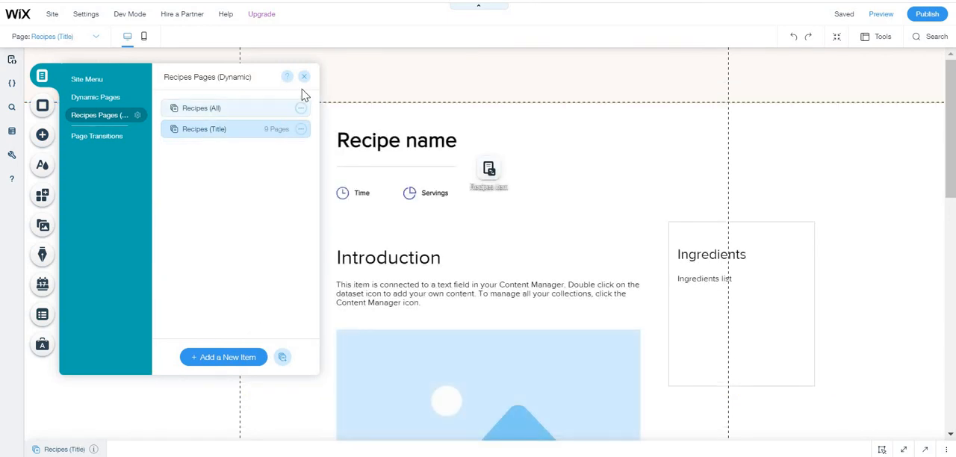
pyautogui.click(305, 76)
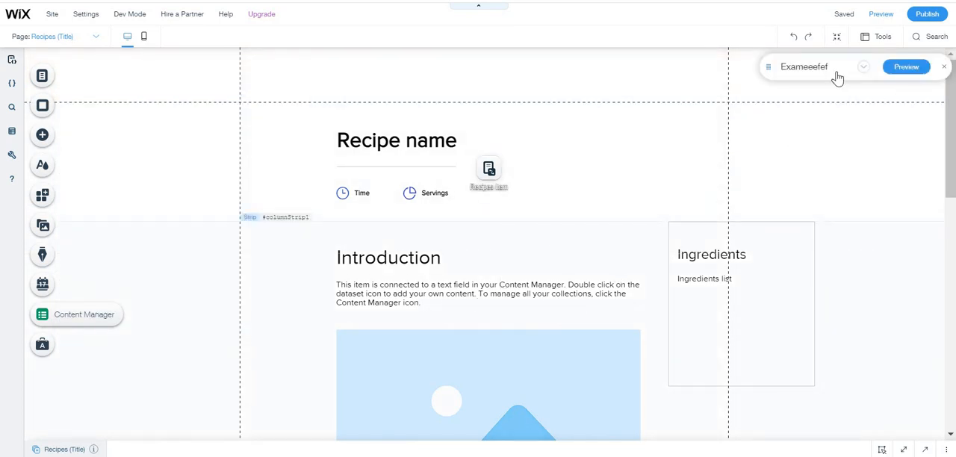
# Choose Recipe Name 03 as the preview item for the Recipes (Title) page
pyautogui.click(863, 66)
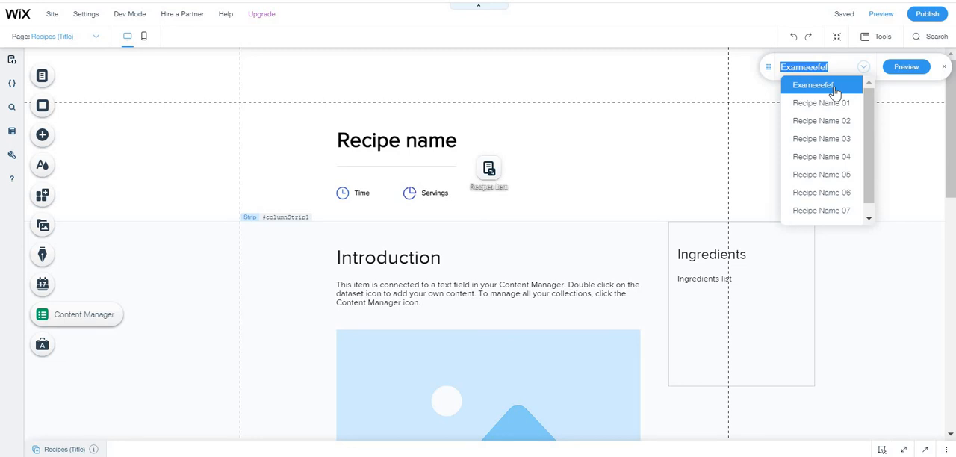
pyautogui.moveTo(819, 95)
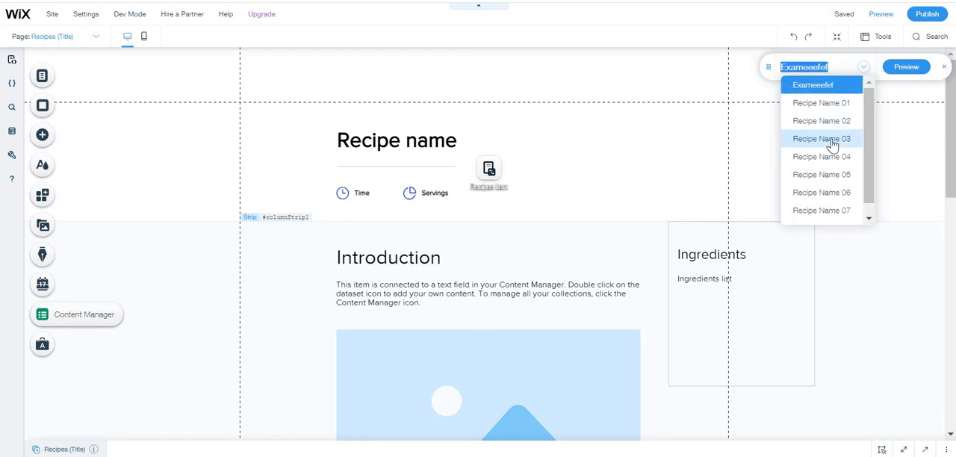
pyautogui.click(821, 138)
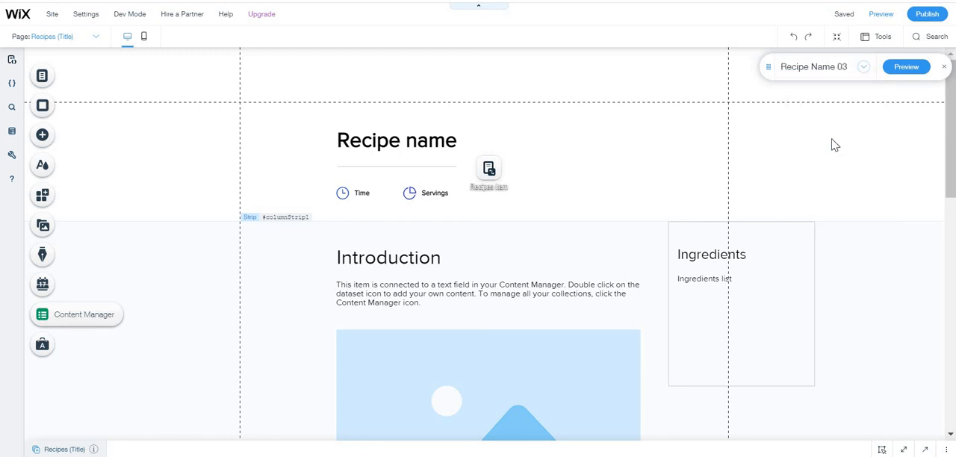
pyautogui.moveTo(940, 96)
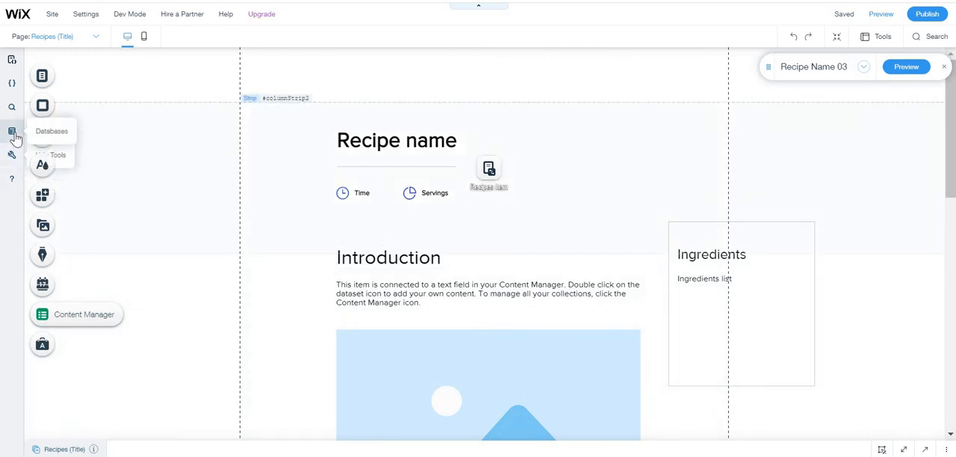
pyautogui.click(12, 133)
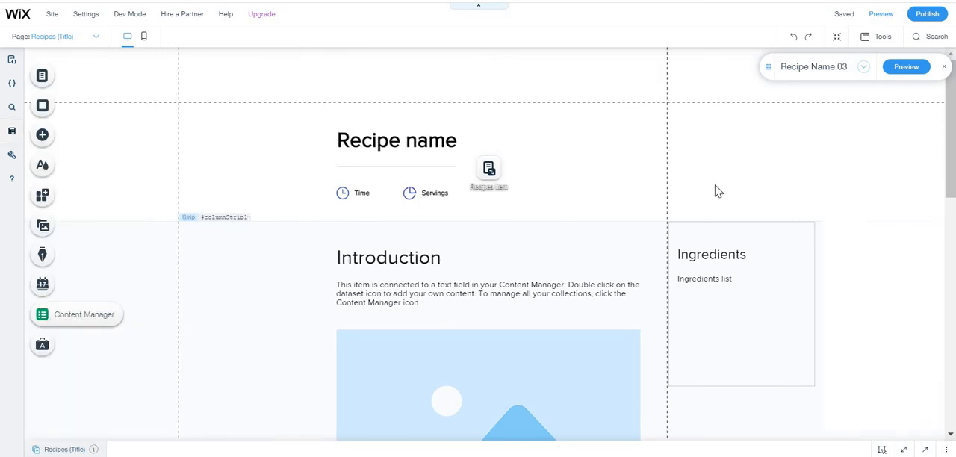
pyautogui.scroll(-3)
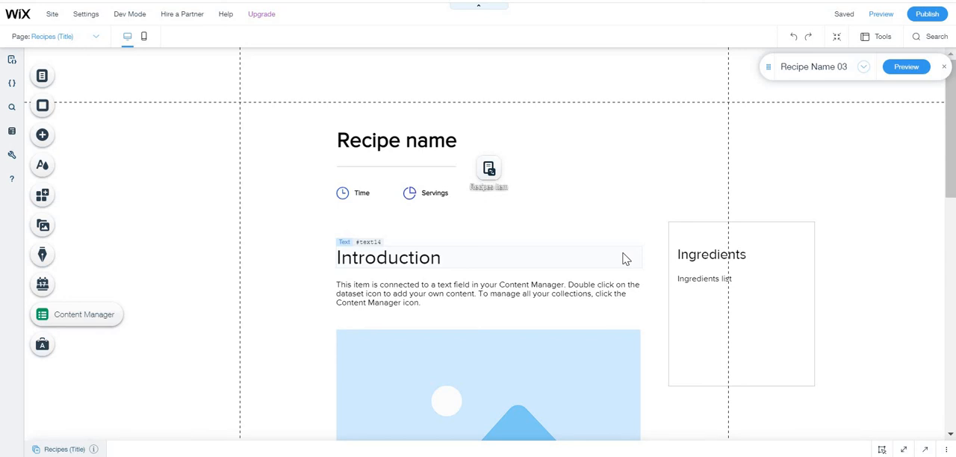
pyautogui.moveTo(495, 227)
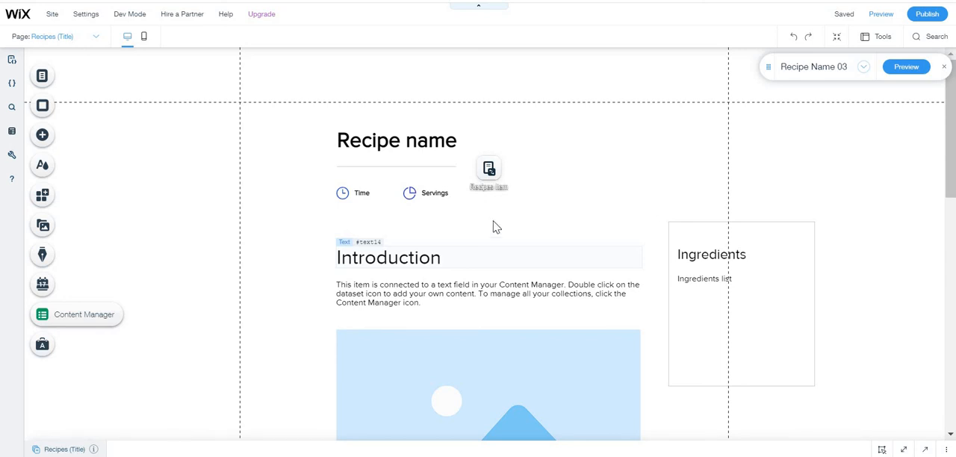